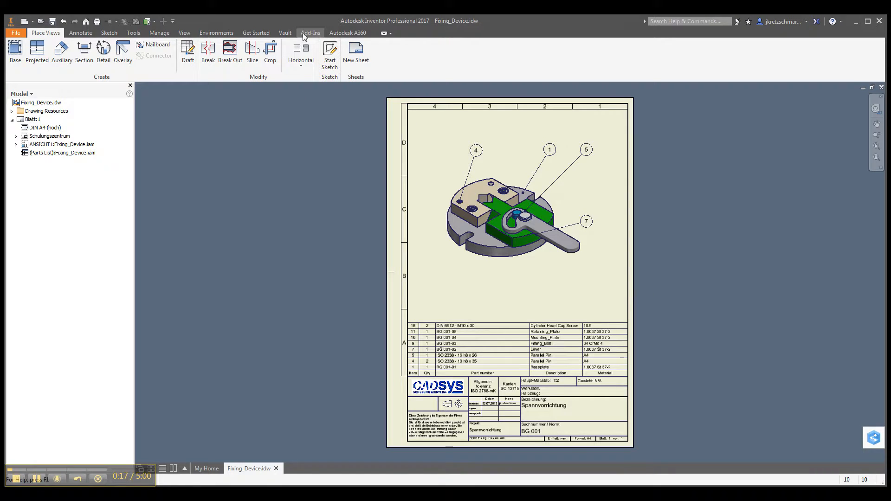
- Show the Add-Ins ribbon with the Export BOM to Excel with thumbnail command
left_click(310, 32)
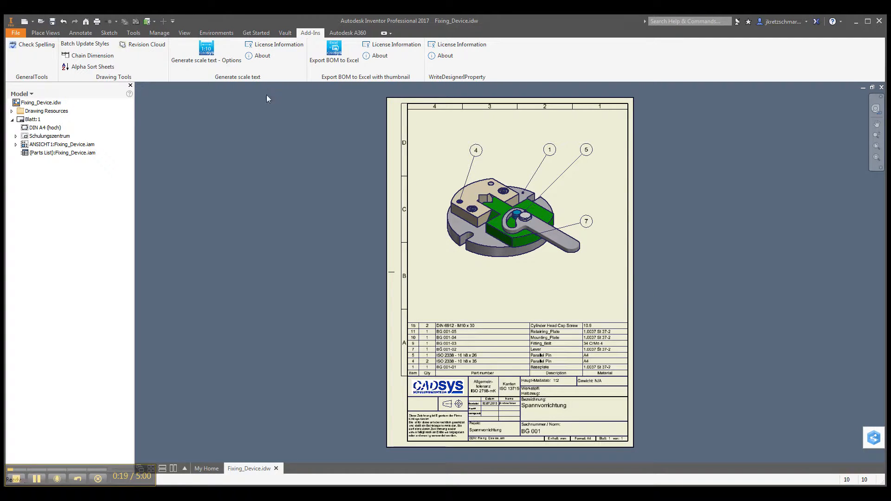
mouse_move(334, 51)
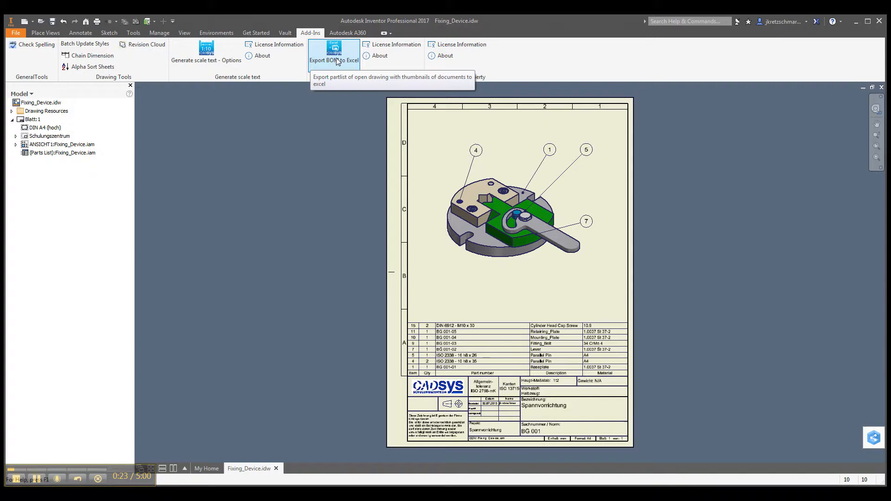
- Export the parts list with default path and template, then open Fixing_Device.xlsx
left_click(334, 51)
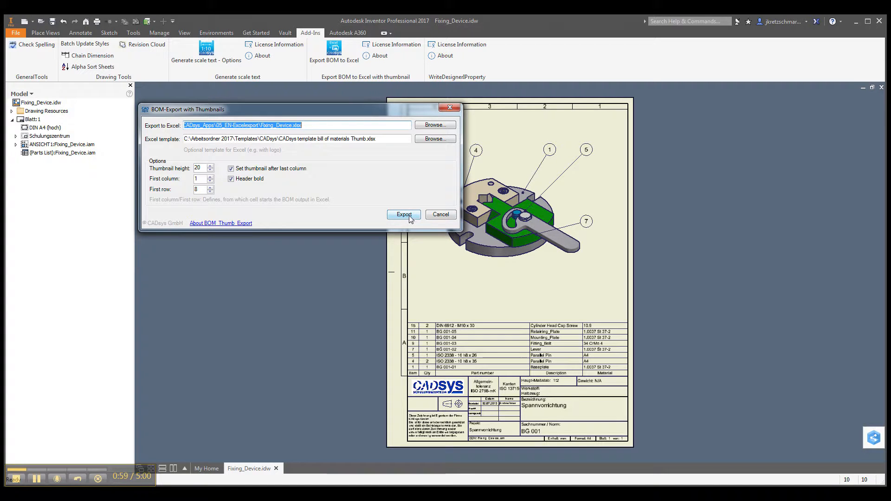
left_click(404, 214)
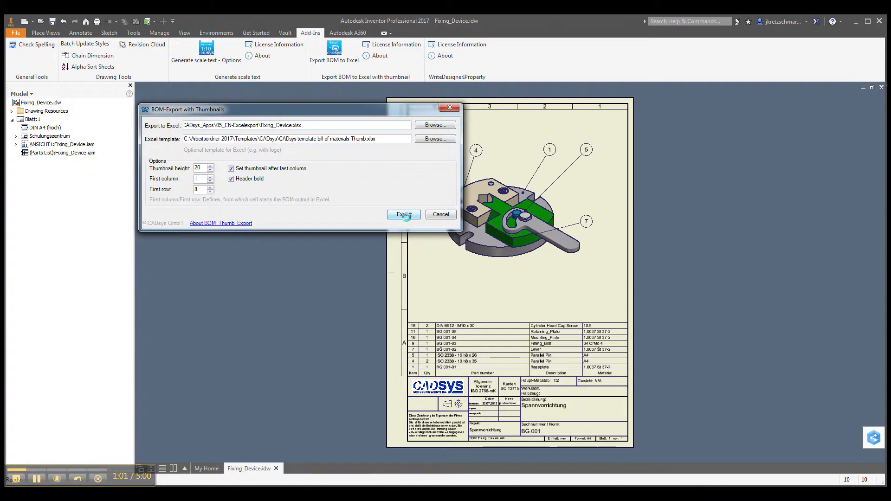
left_click(403, 215)
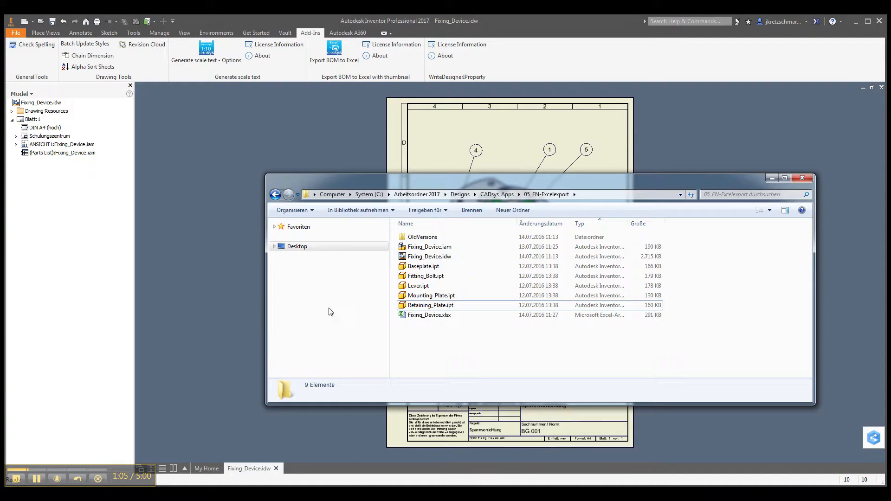
left_click(429, 315)
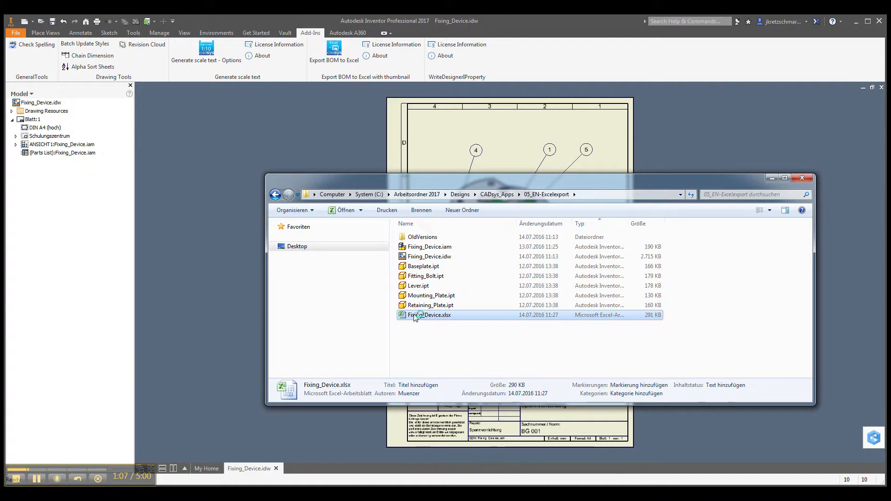
double_click(435, 315)
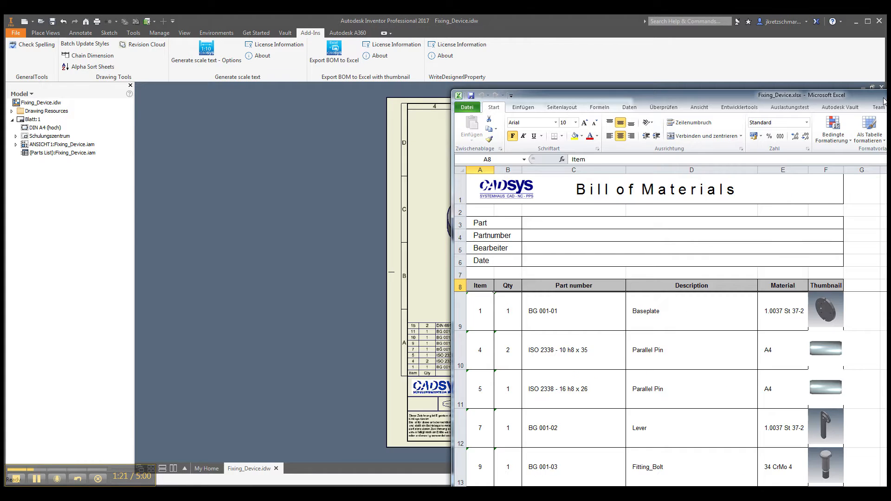
- Review the Bill of Materials sheet's Thumbnail column, then close Excel
left_click(884, 94)
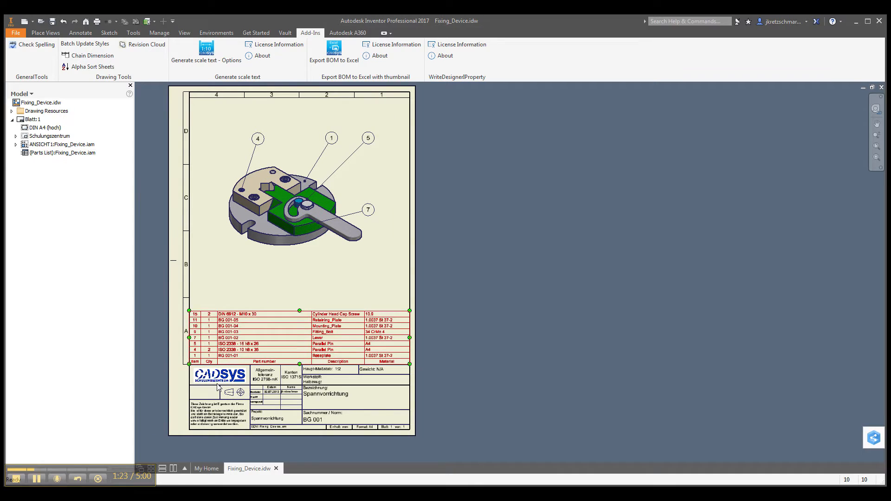